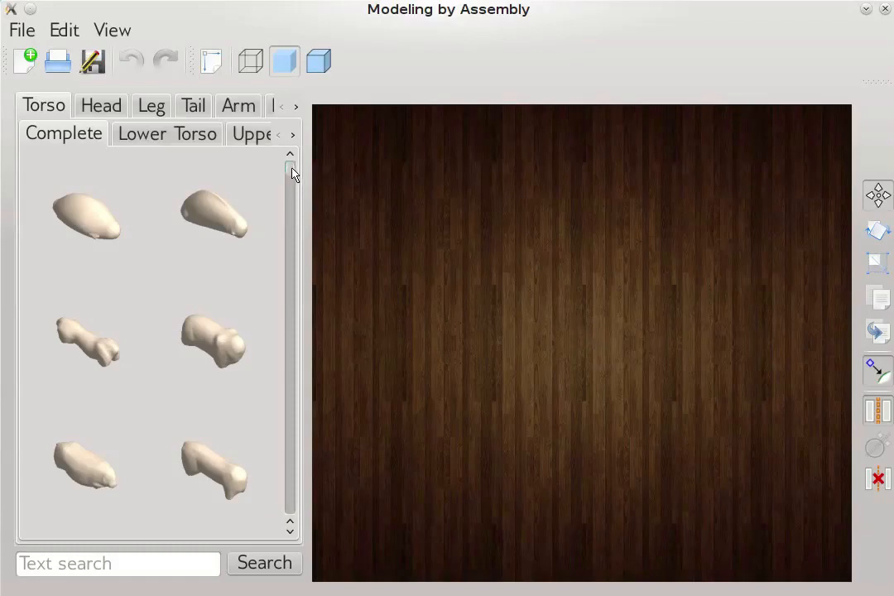
Browse the torso and head part categories to find a complete torso and a horned head.
{"action": "scroll", "scroll_direction": "down", "scroll_amount": 3}
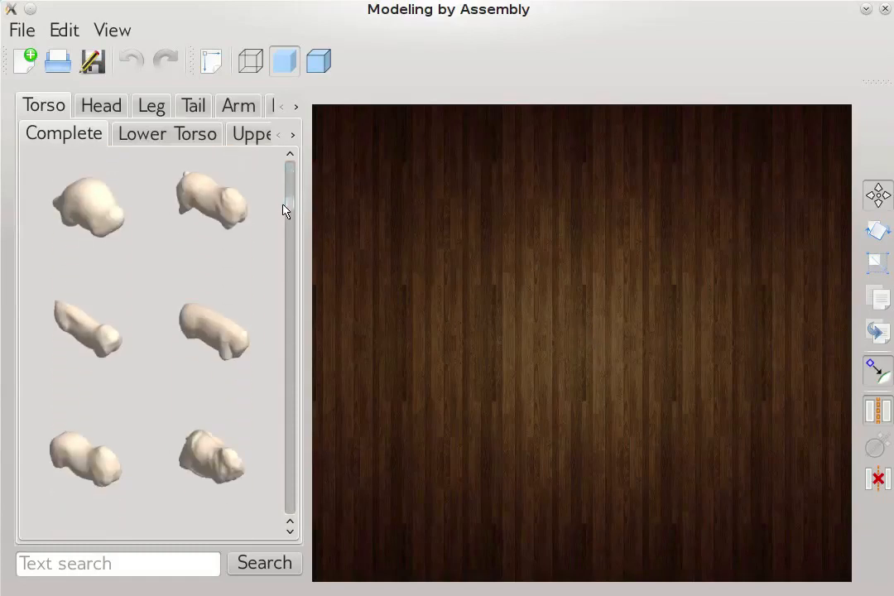
{"action": "scroll", "scroll_direction": "down", "scroll_amount": 3}
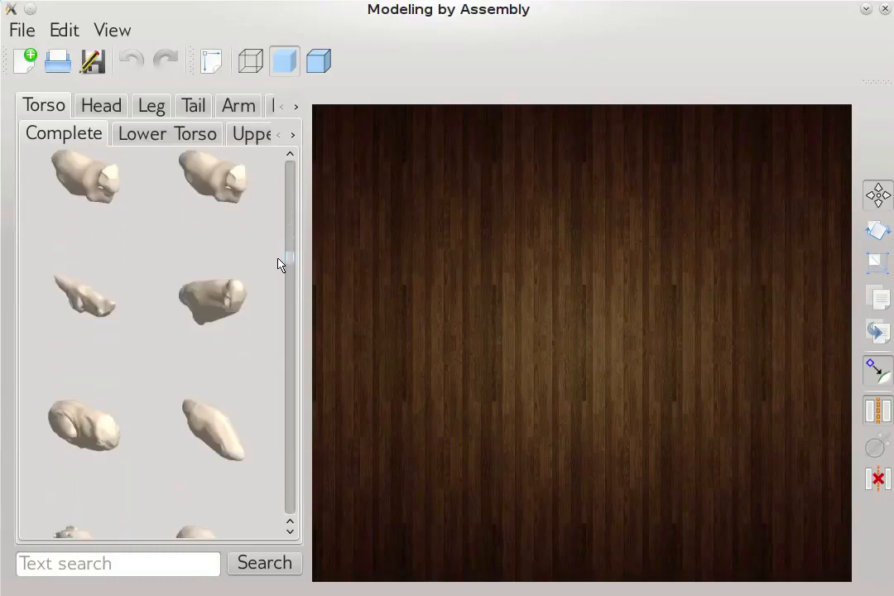
{"action": "scroll", "scroll_direction": "down", "scroll_amount": 3}
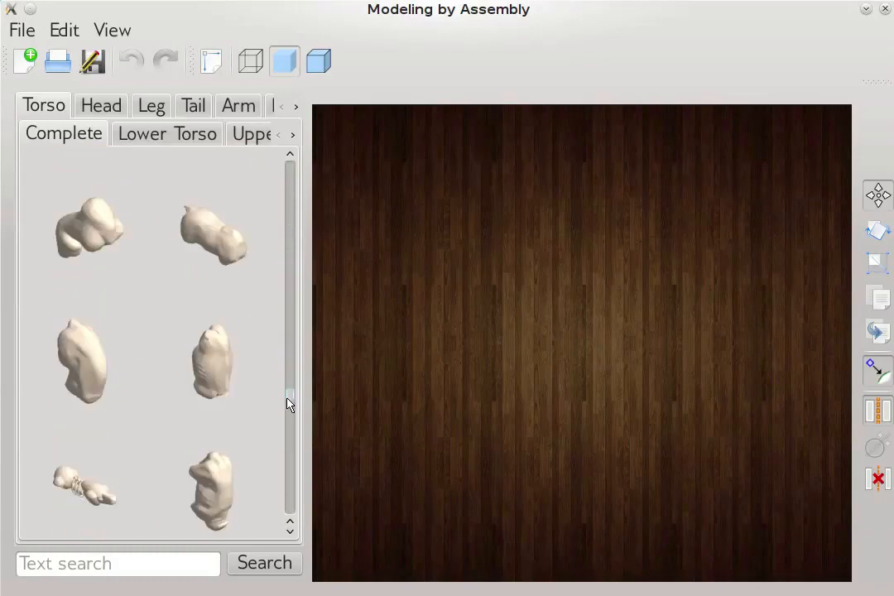
{"action": "scroll", "scroll_direction": "down", "scroll_amount": 3}
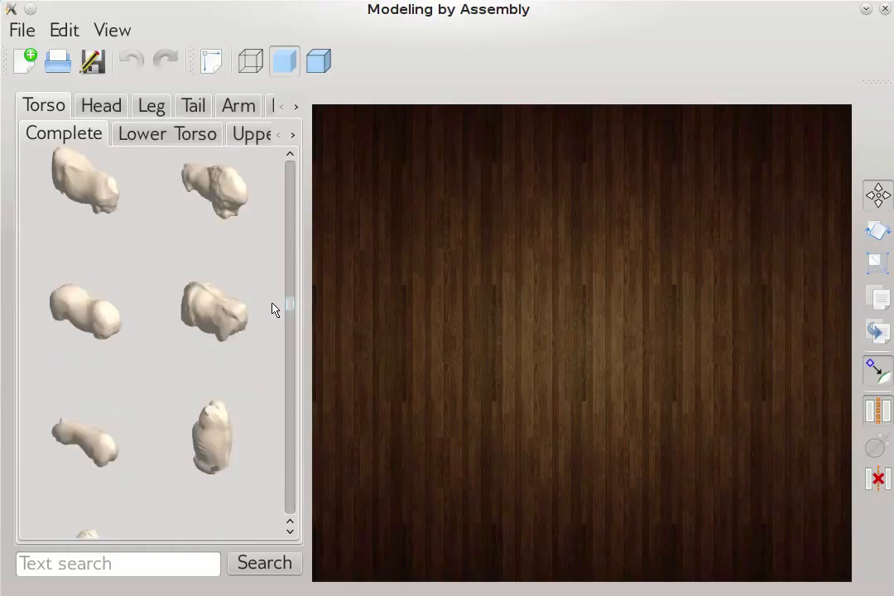
{"action": "scroll", "scroll_direction": "down", "scroll_amount": 3}
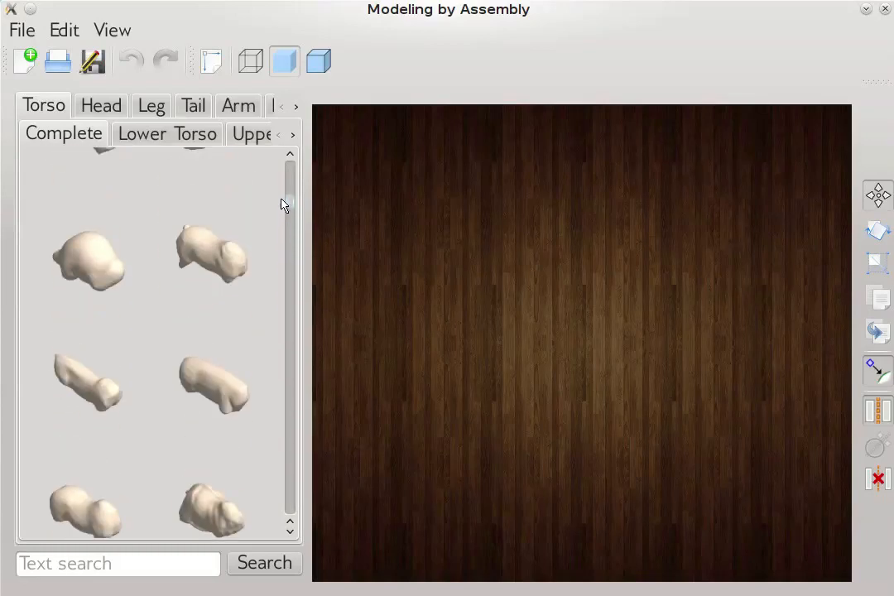
{"action": "left_click", "coordinate": [166, 133]}
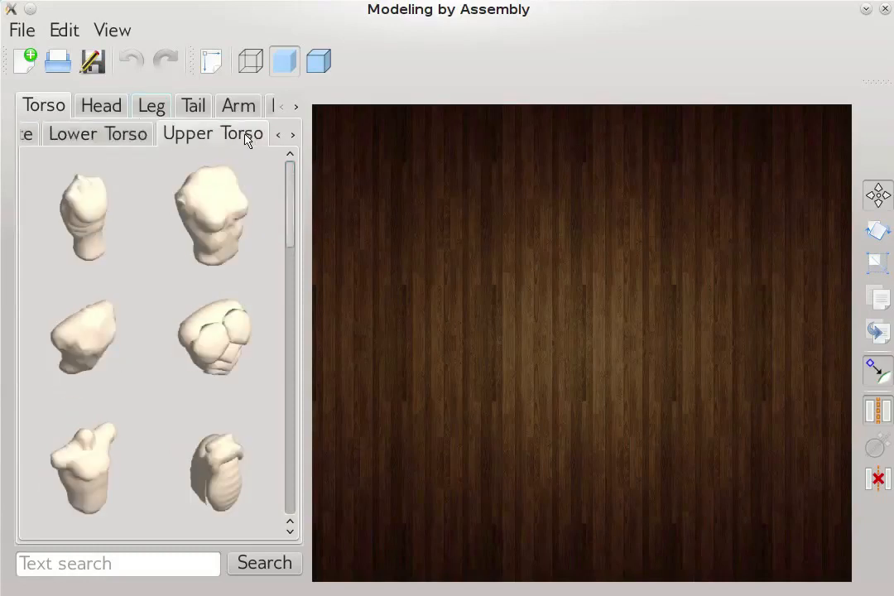
{"action": "left_click", "coordinate": [99, 106]}
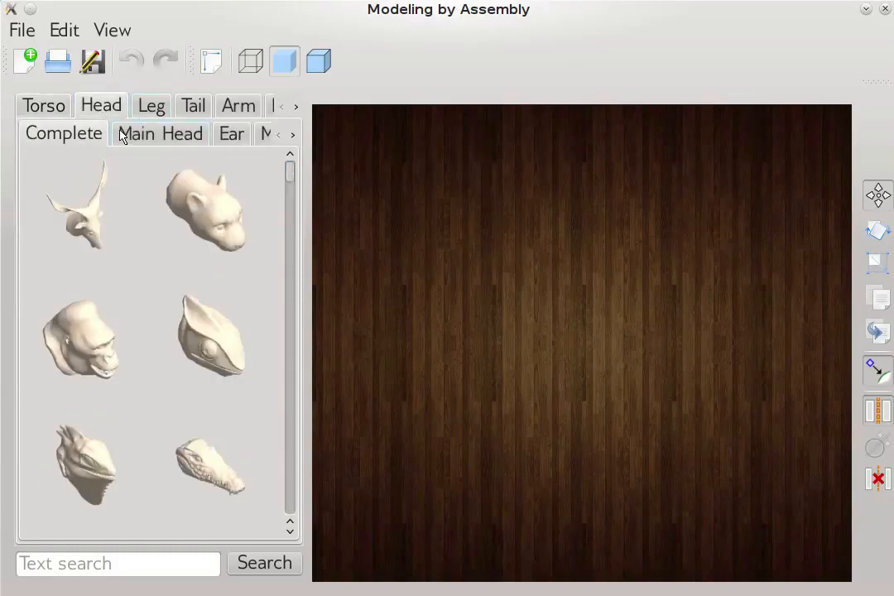
{"action": "left_click", "coordinate": [232, 132]}
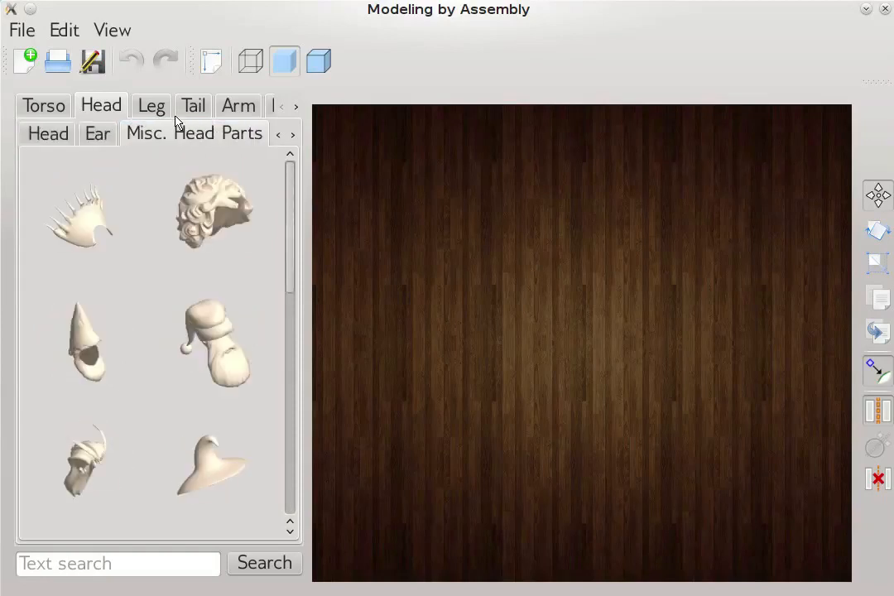
{"action": "left_click", "coordinate": [43, 106]}
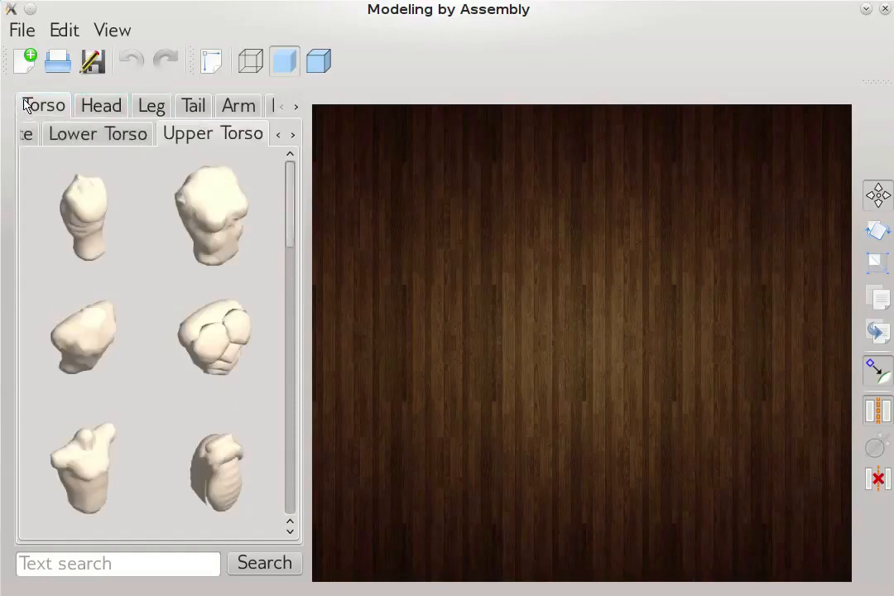
{"action": "left_click", "coordinate": [63, 133]}
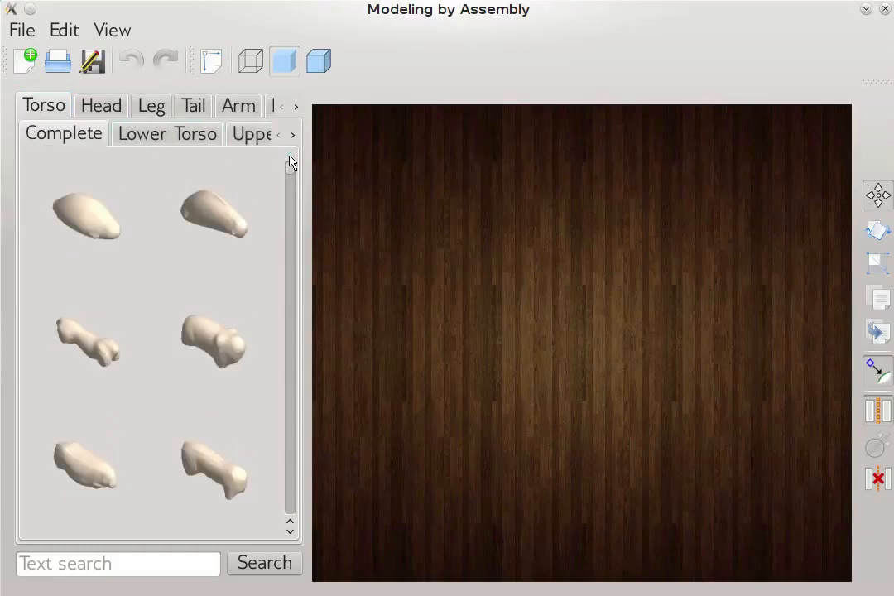
{"action": "scroll", "scroll_direction": "down", "scroll_amount": 3}
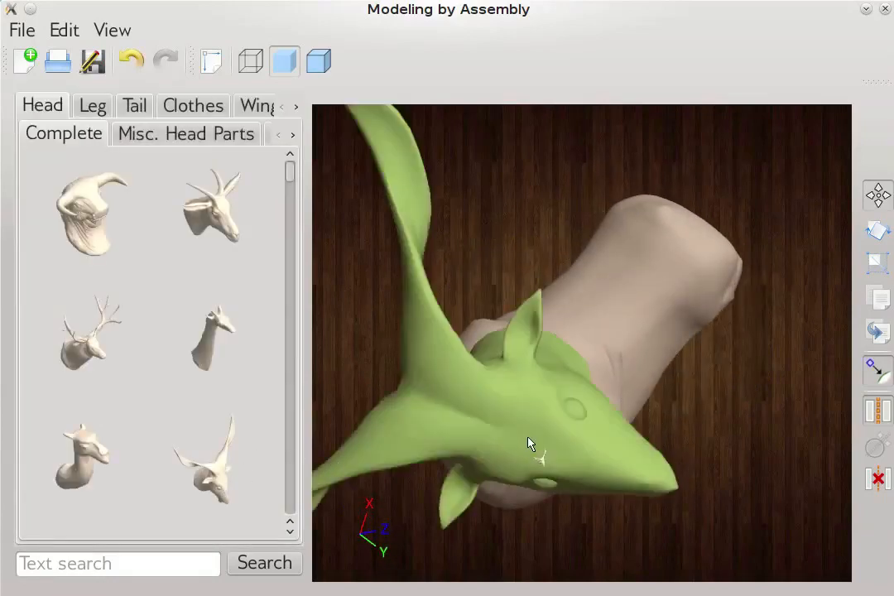
Fit the horned head against the front of the torso and rotate it into alignment.
{"action": "left_click_drag", "start_coordinate": [530, 443], "coordinate": [785, 467]}
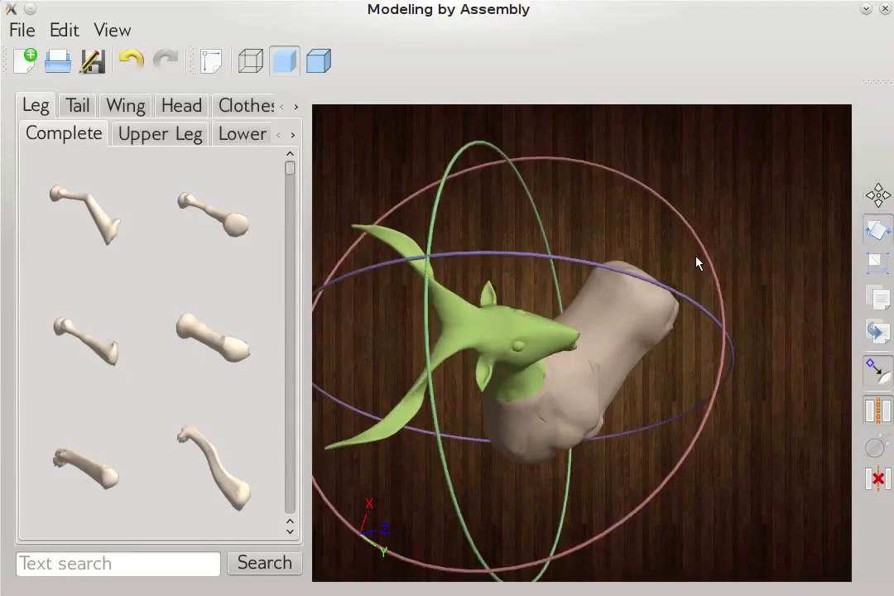
{"action": "left_click_drag", "start_coordinate": [698, 263], "coordinate": [639, 381]}
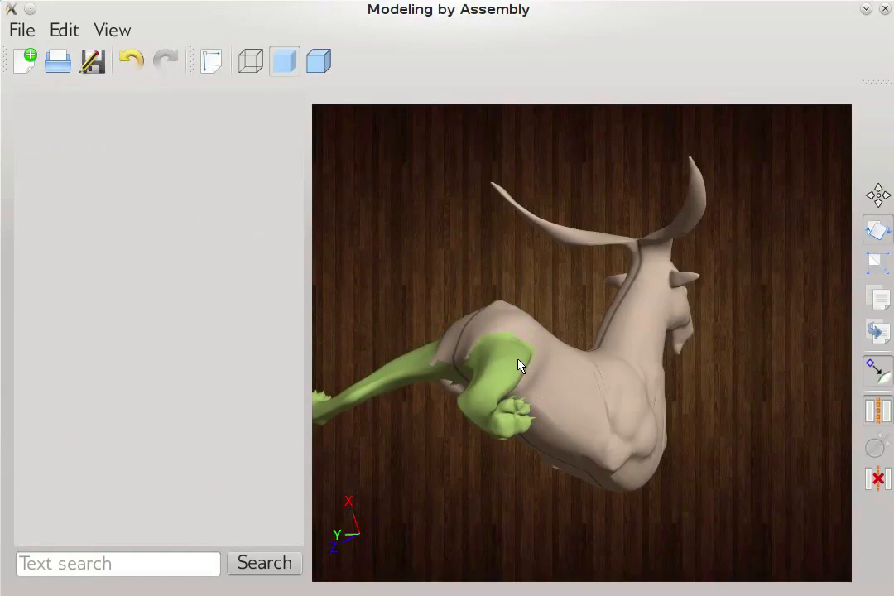
Rotate the newly added leg into place under the body so the creature stands upright.
{"action": "left_click", "coordinate": [516, 366]}
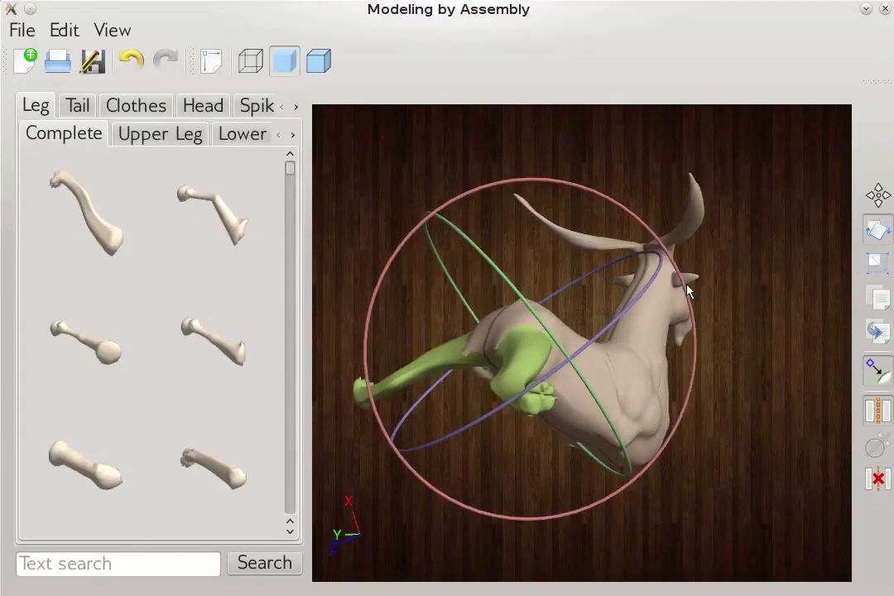
{"action": "left_click_drag", "start_coordinate": [687, 289], "coordinate": [676, 348]}
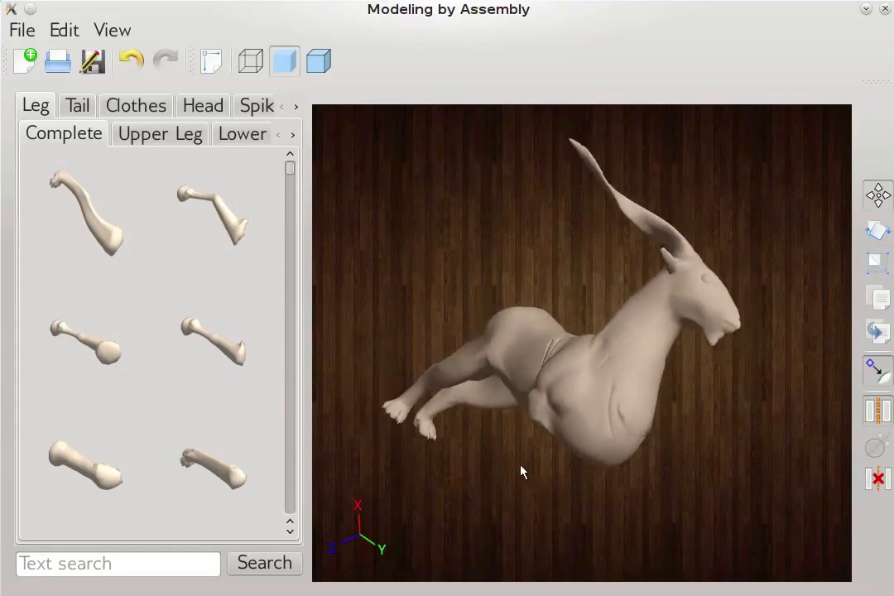
{"action": "left_click_drag", "start_coordinate": [521, 472], "coordinate": [427, 347]}
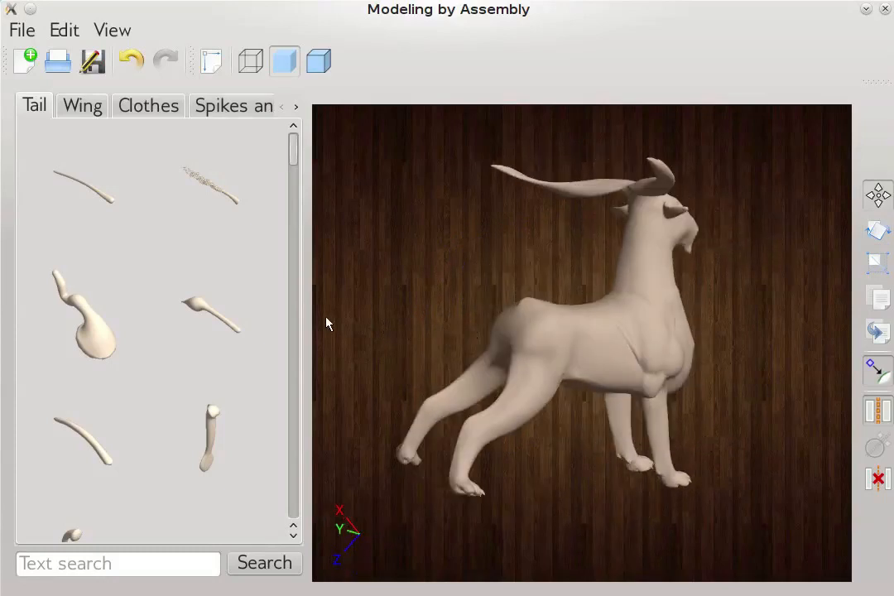
Add feathered wings and a curled tail, rotating the tail into place behind the creature.
{"action": "left_click", "coordinate": [81, 106]}
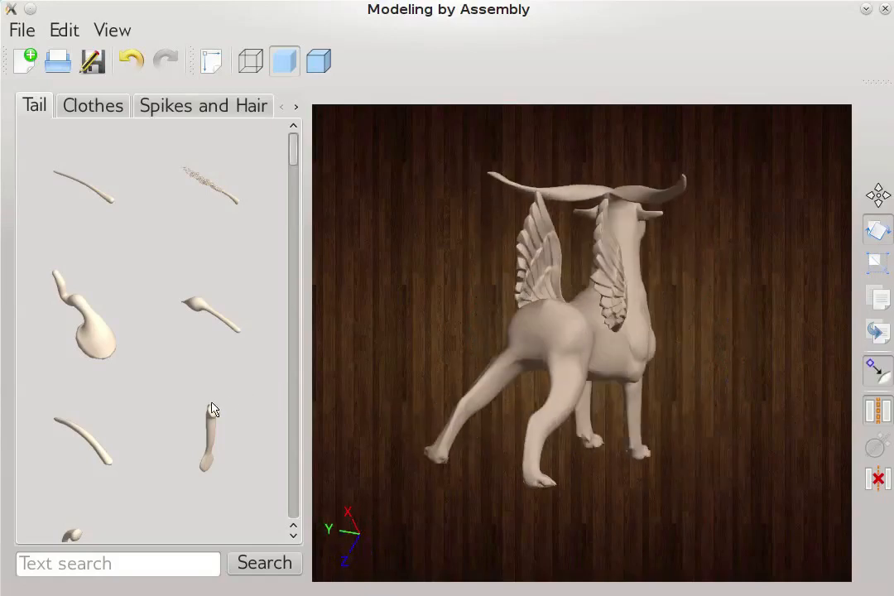
{"action": "scroll", "scroll_direction": "down", "scroll_amount": 3}
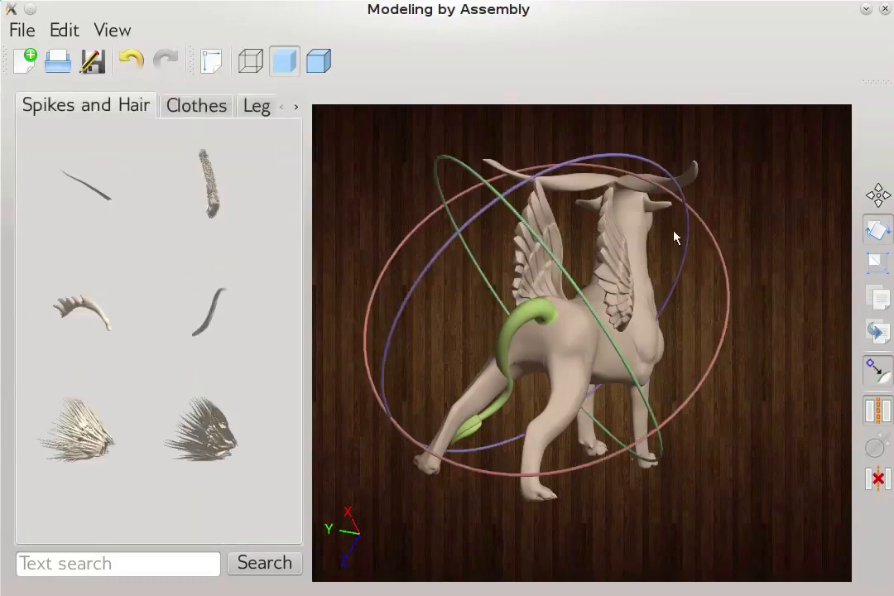
{"action": "left_click_drag", "start_coordinate": [675, 239], "coordinate": [670, 379]}
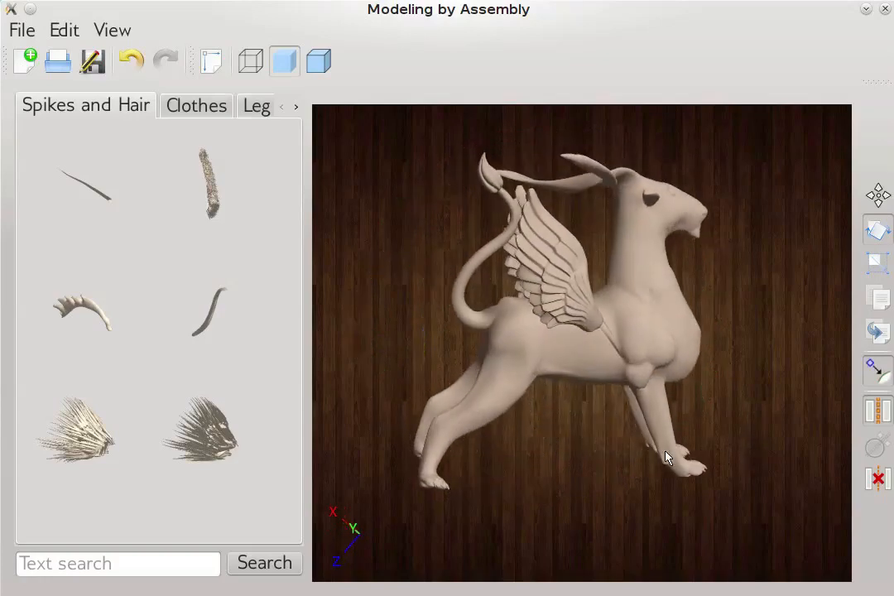
{"action": "left_click_drag", "start_coordinate": [668, 457], "coordinate": [597, 454]}
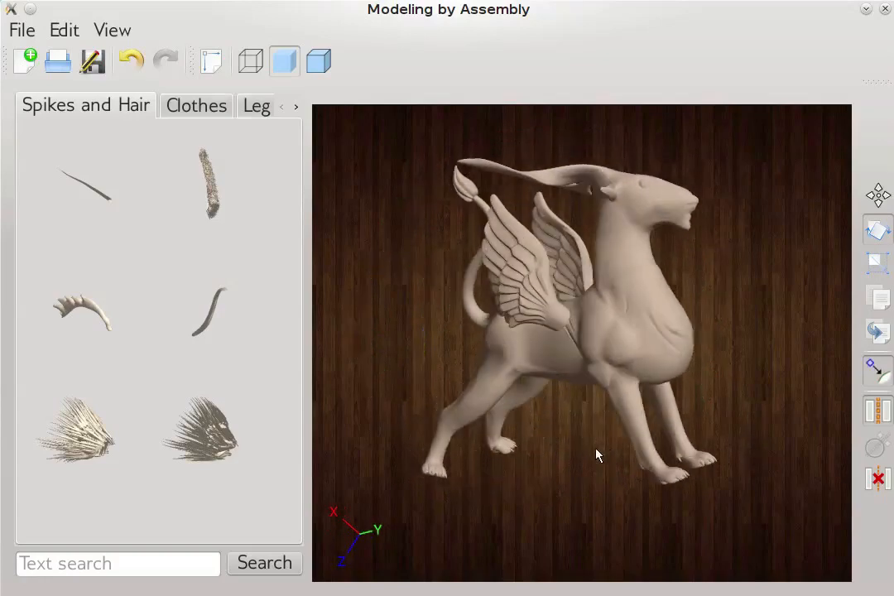
{"action": "left_click_drag", "start_coordinate": [596, 455], "coordinate": [616, 523]}
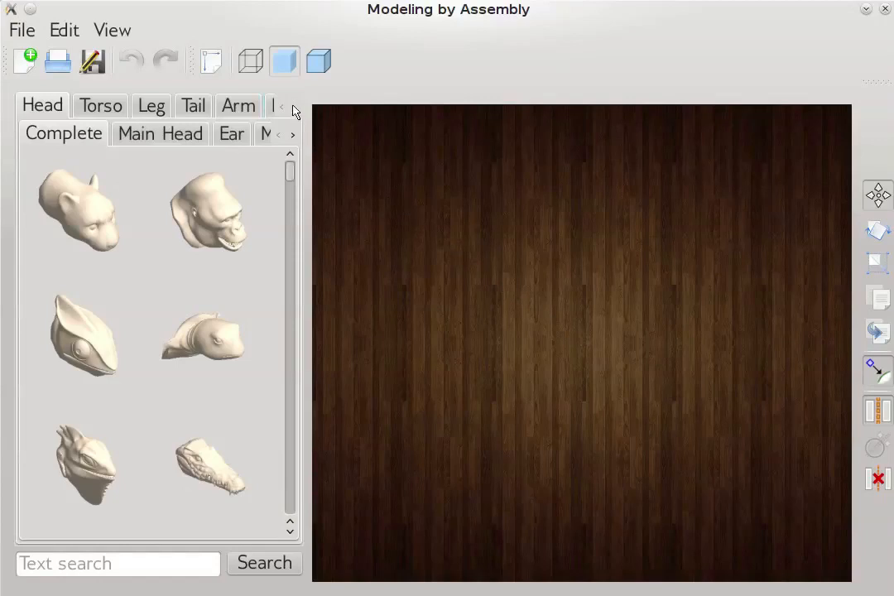
Page through the part categories of the new empty model toward the ship parts.
{"action": "left_click", "coordinate": [292, 106]}
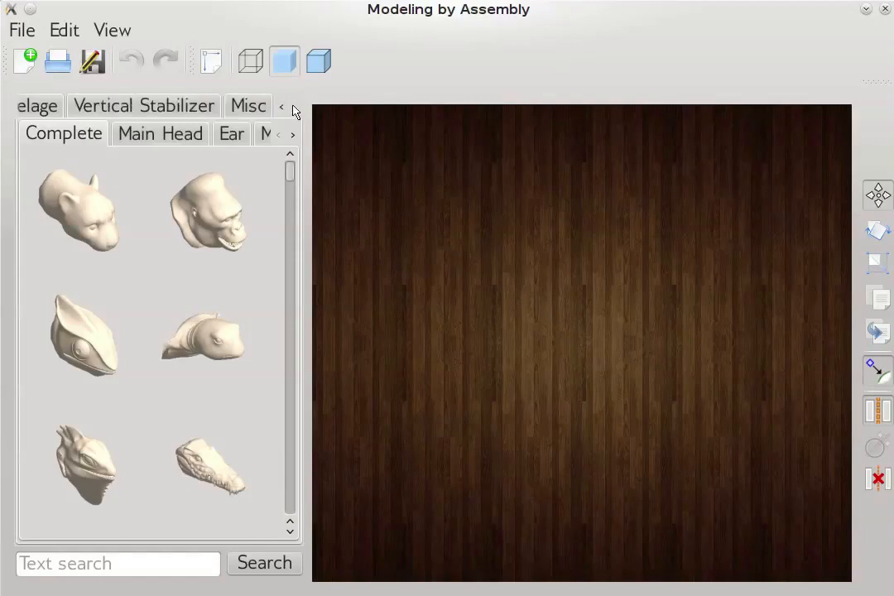
{"action": "left_click", "coordinate": [291, 106]}
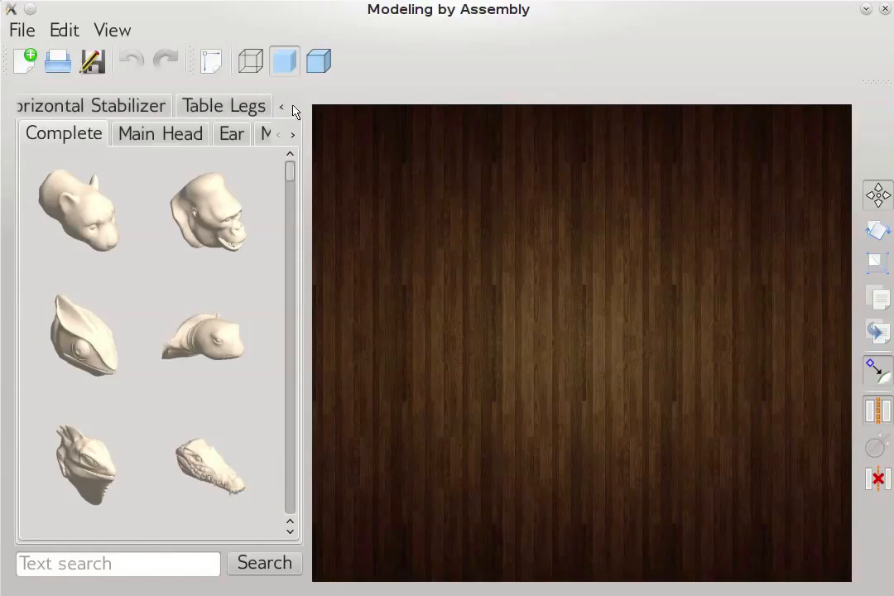
{"action": "left_click", "coordinate": [291, 106]}
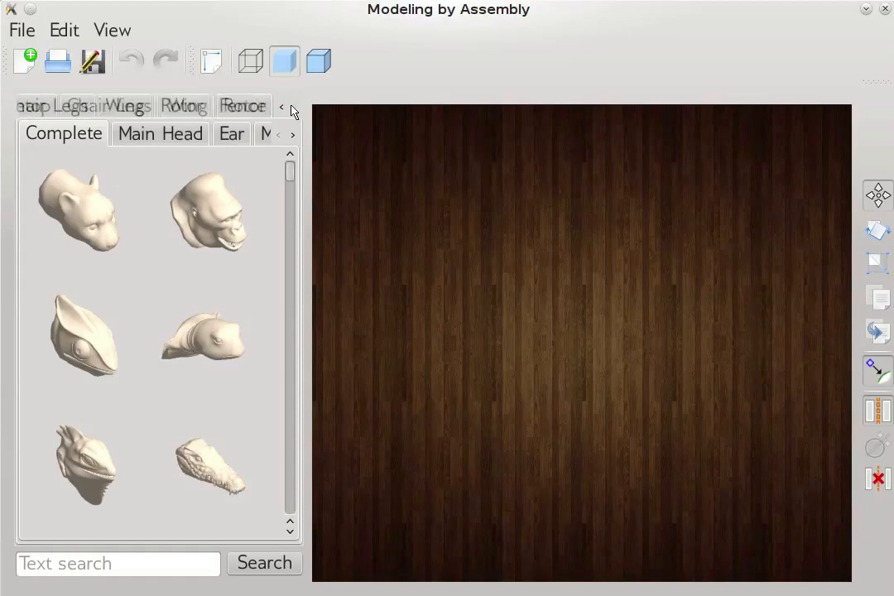
{"action": "left_click", "coordinate": [292, 111]}
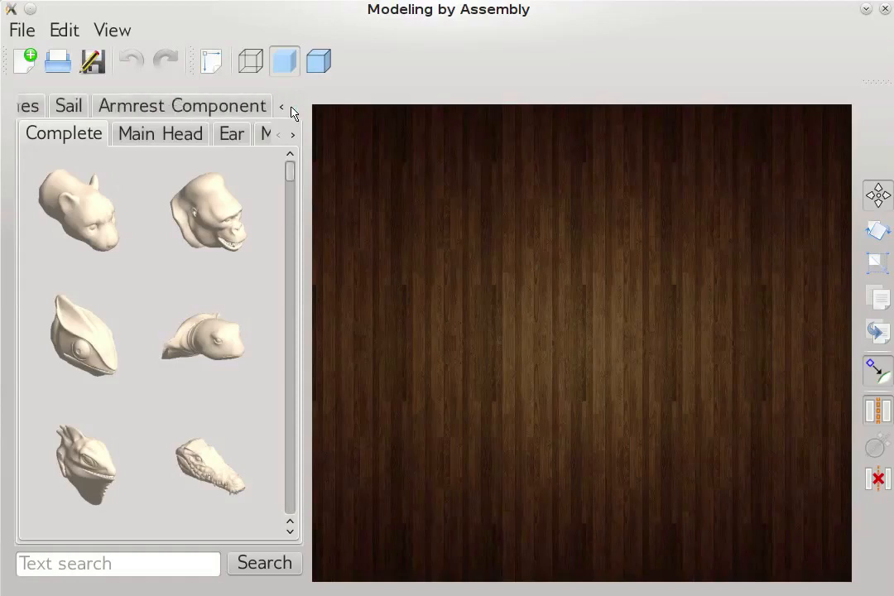
{"action": "left_click", "coordinate": [292, 109]}
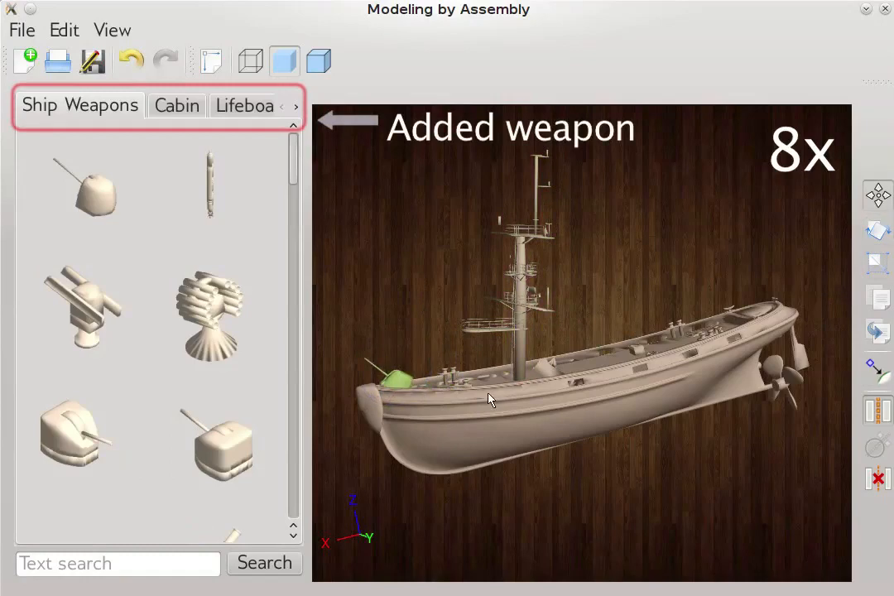
Add a second cabin section onto the ship's deck behind the mast.
{"action": "left_click", "coordinate": [175, 106]}
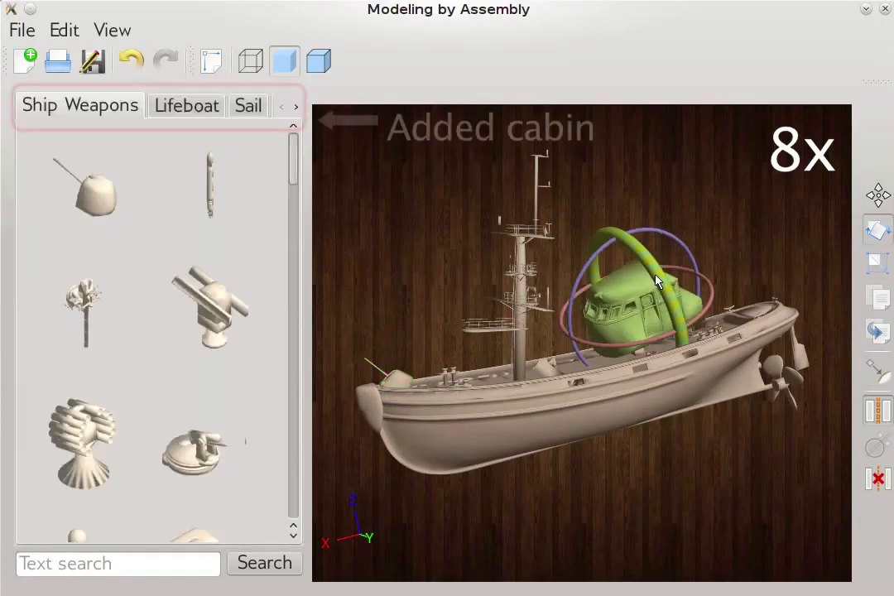
{"action": "left_click", "coordinate": [185, 106]}
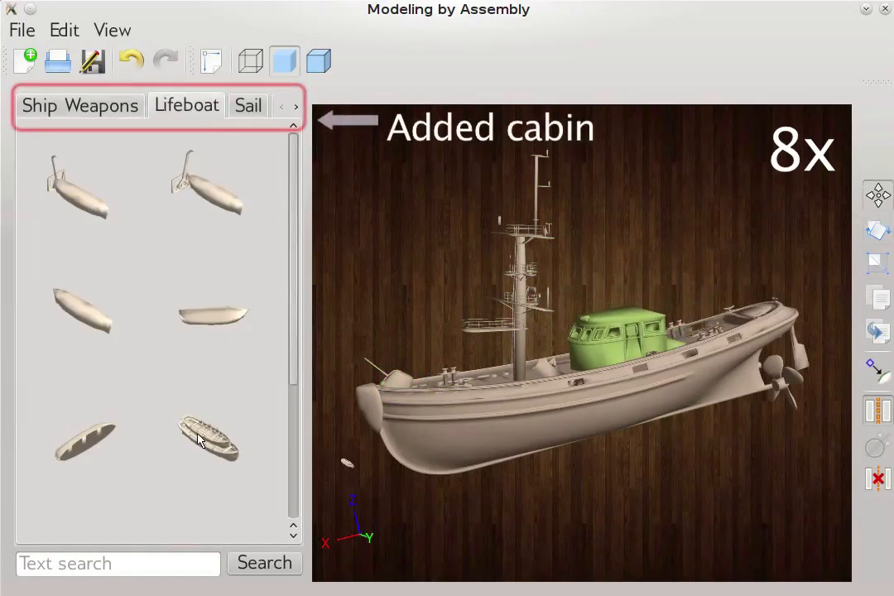